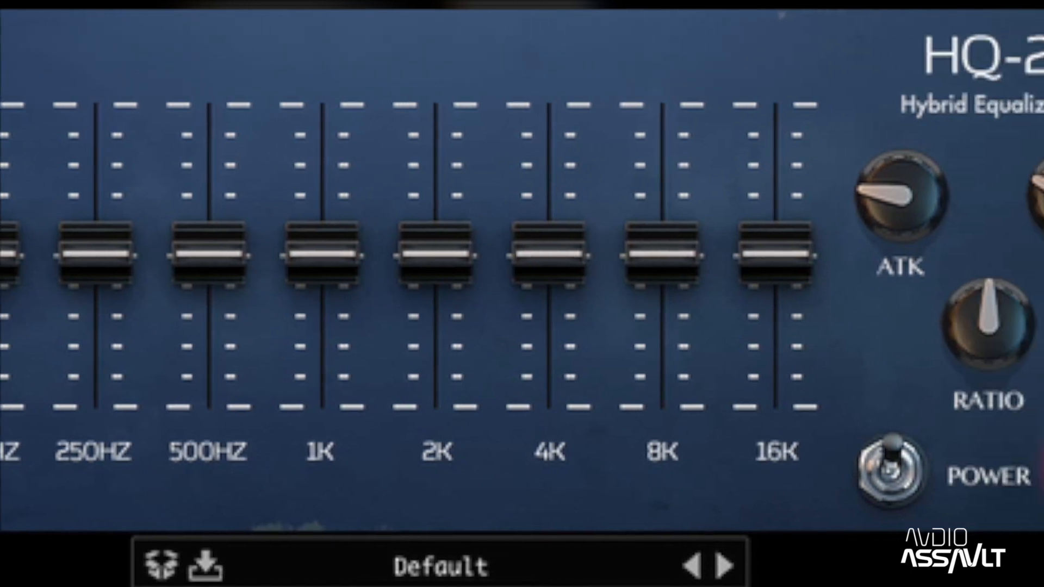
Step: Cut the 30HZ band and boost the 60HZ–16K bands unevenly, with 8K highest
{"action": "left_click", "coordinate": [885, 469]}
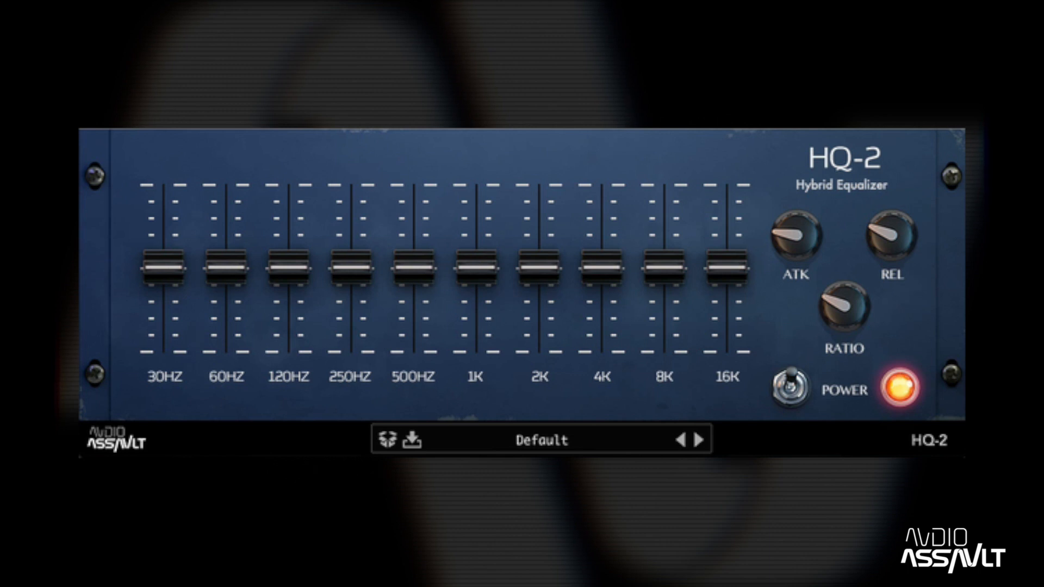
{"action": "left_click_drag", "start_coordinate": [163, 270], "coordinate": [163, 293]}
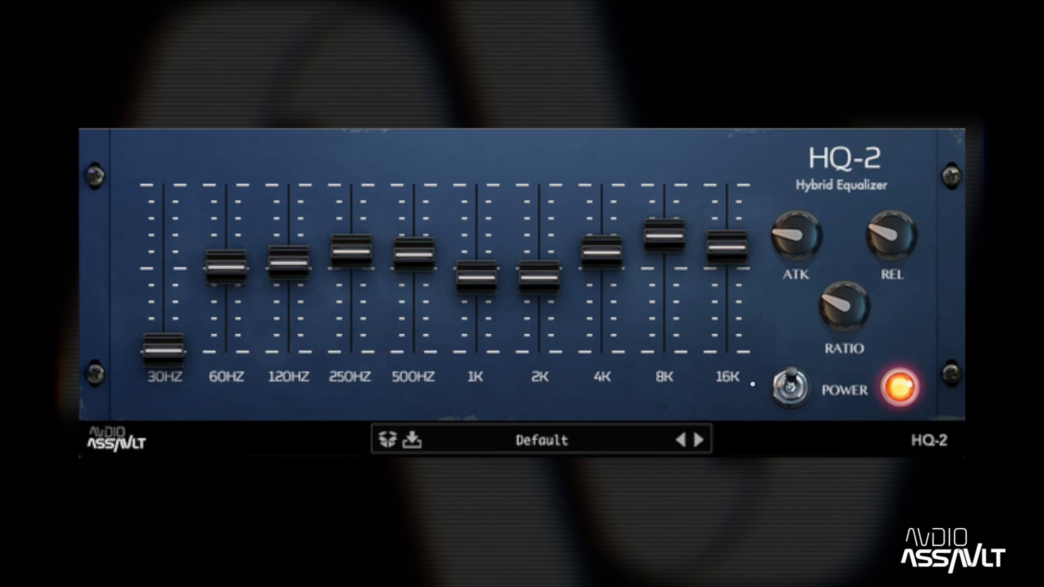
Step: Bypass the HQ-2 equalizer with POWER, then switch it back on
{"action": "left_click", "coordinate": [900, 386]}
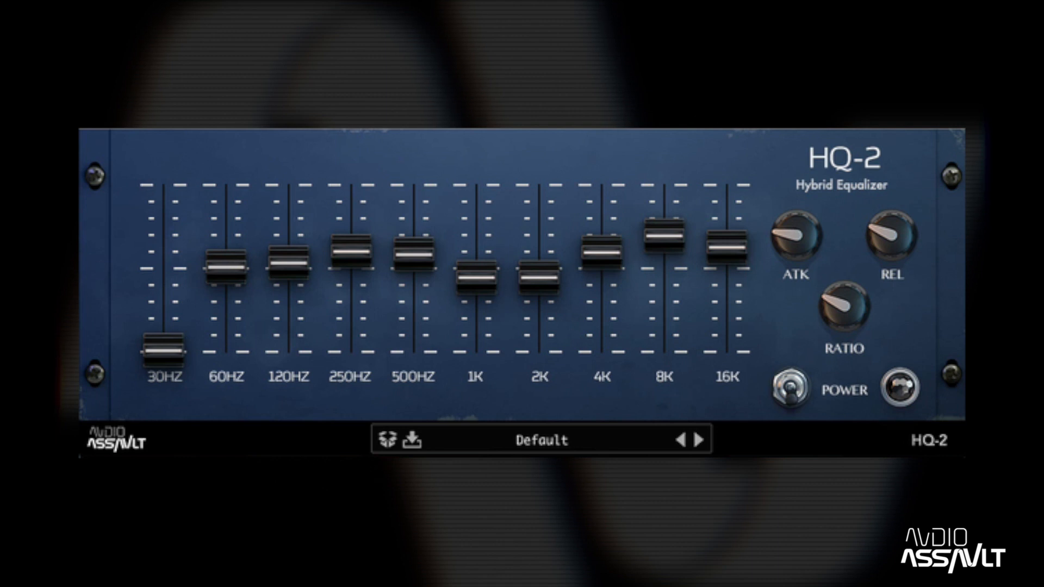
{"action": "left_click", "coordinate": [790, 388]}
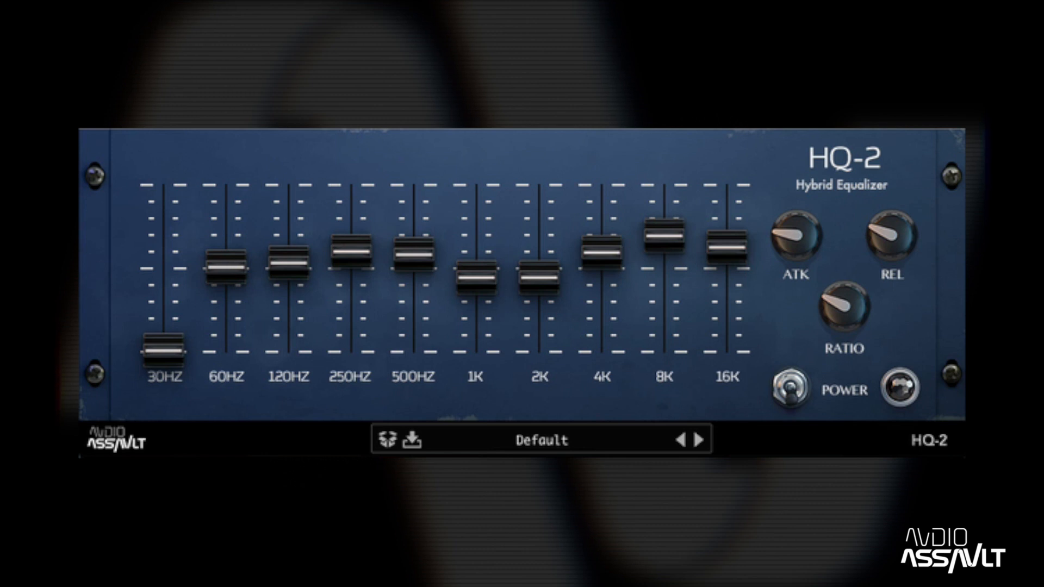
{"action": "left_click", "coordinate": [792, 387]}
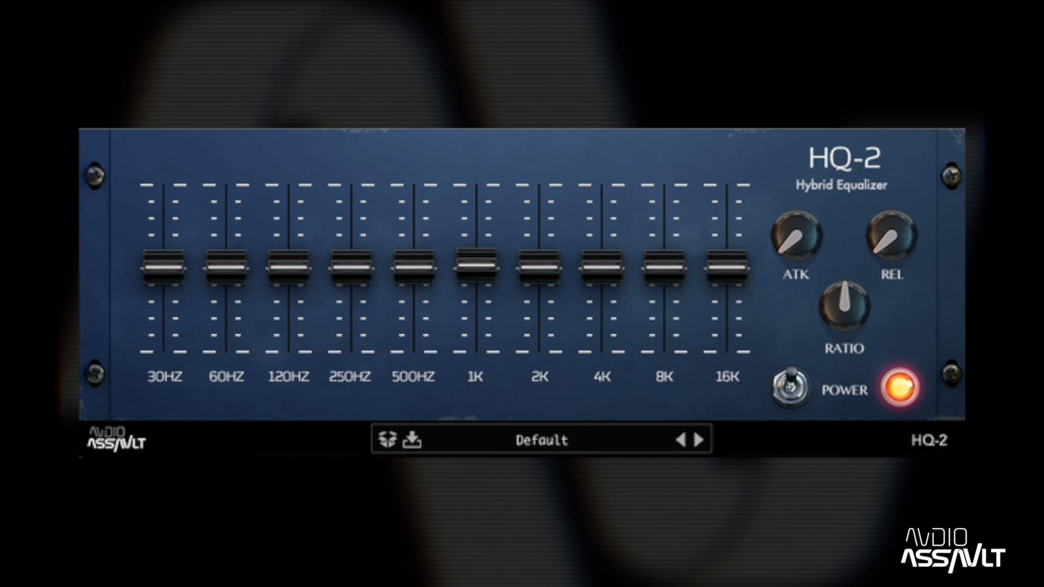
Step: Raise the 250HZ and 8K faders near maximum, leaving other bands centered
{"action": "left_click_drag", "start_coordinate": [349, 267], "coordinate": [349, 207]}
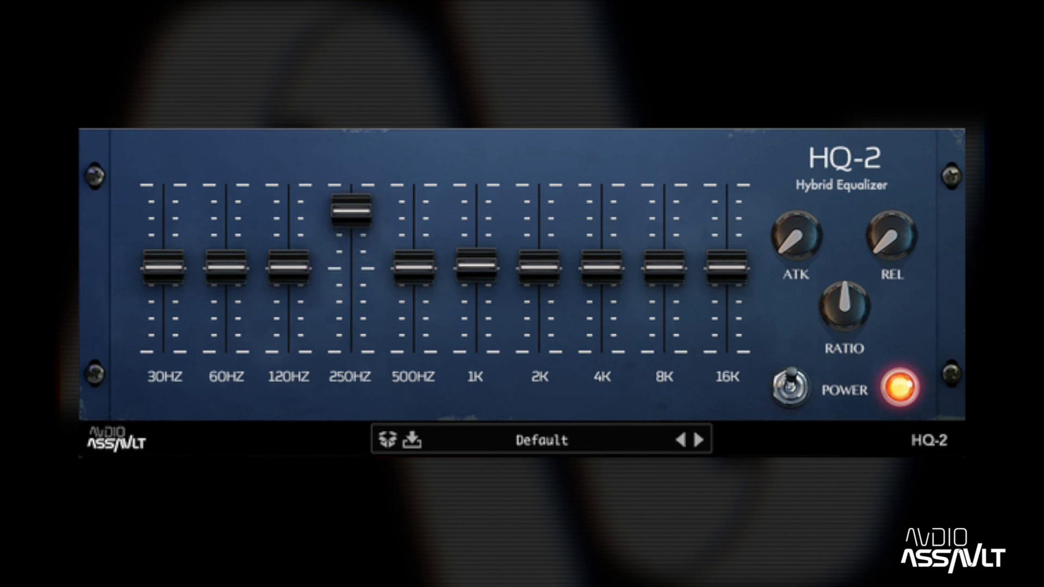
{"action": "left_click_drag", "start_coordinate": [353, 209], "coordinate": [353, 220]}
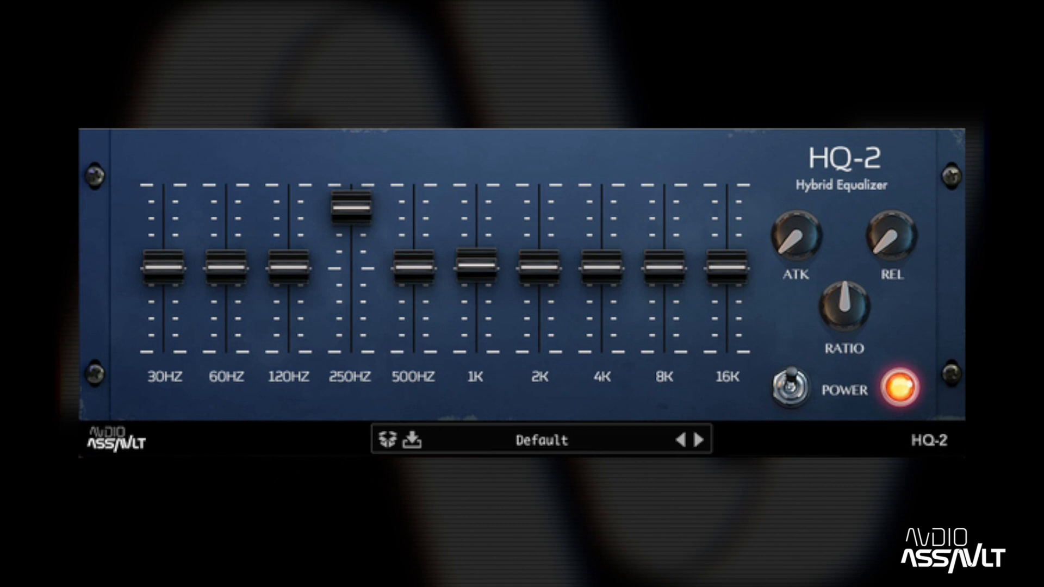
{"action": "left_click_drag", "start_coordinate": [664, 269], "coordinate": [664, 214]}
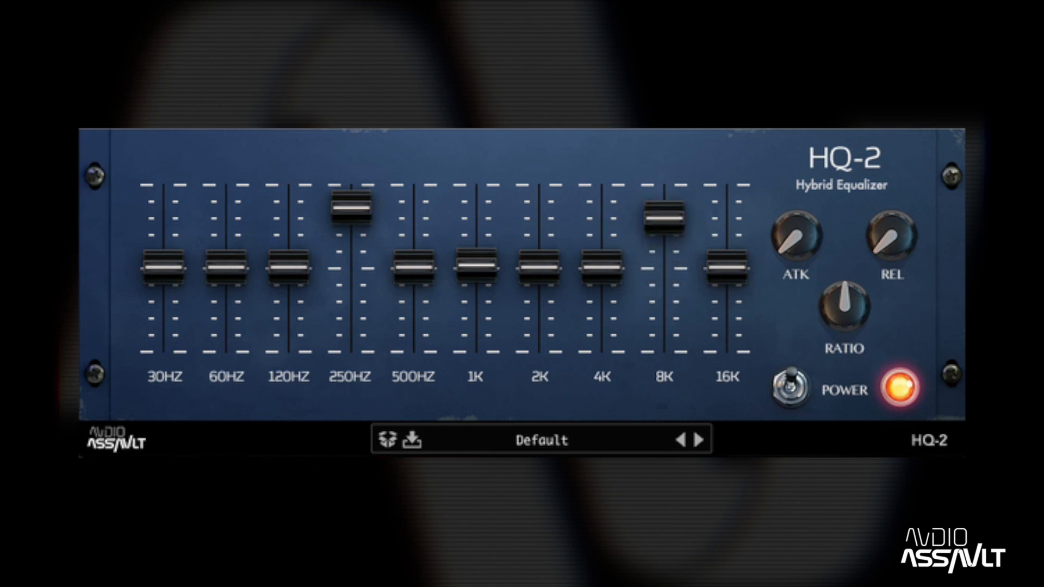